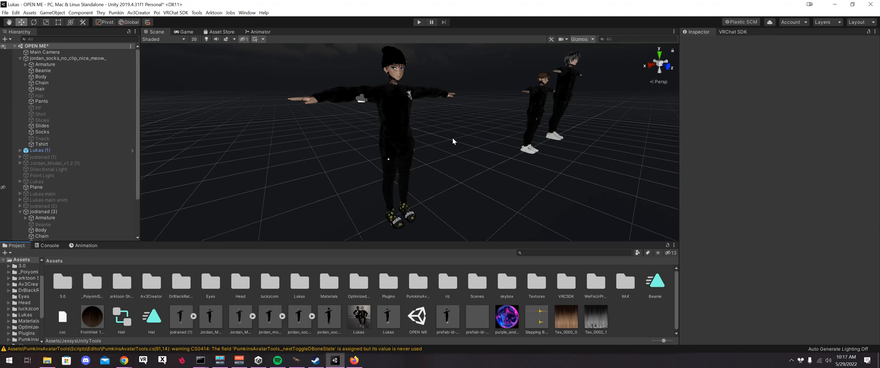
pyautogui.moveTo(396, 216)
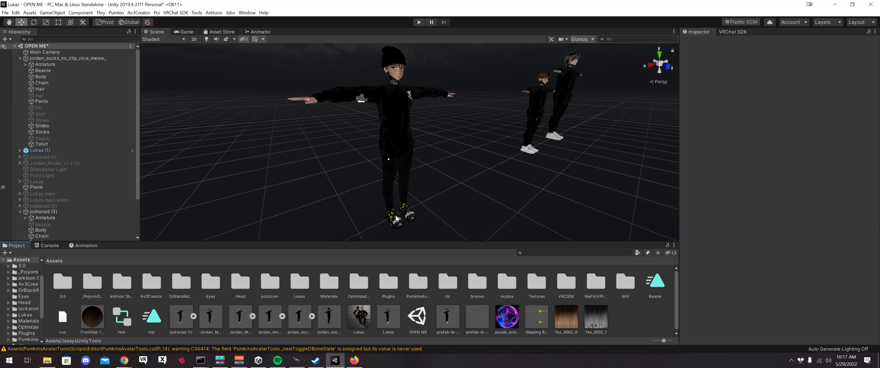
pyautogui.moveTo(397, 211)
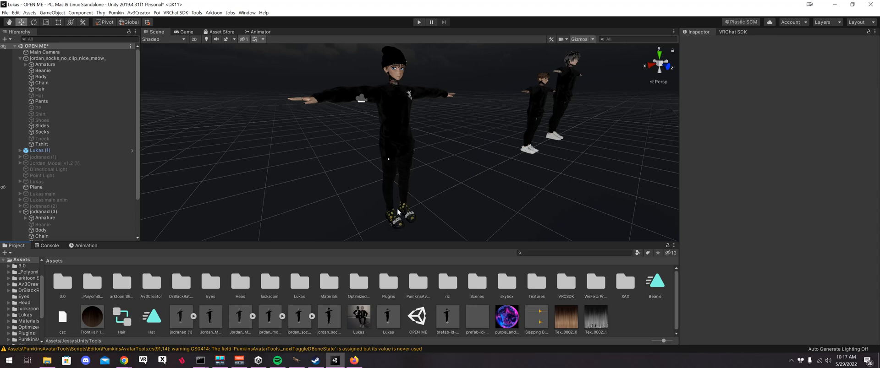
# Inspect the bounding boxes of the shirt, socks and slides meshes in the Hierarchy
pyautogui.click(42, 144)
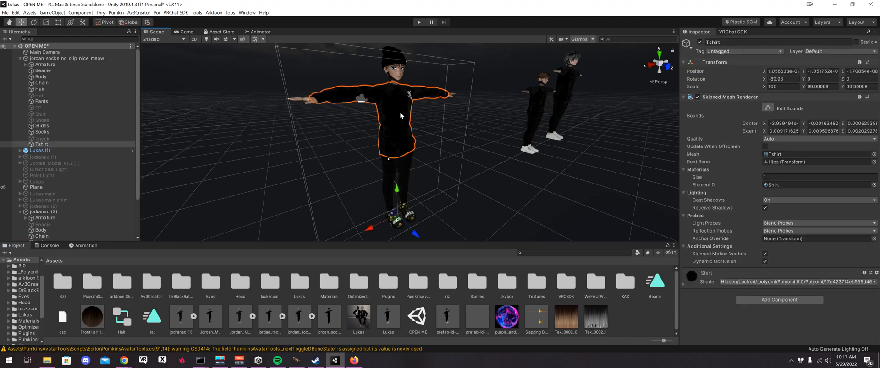
pyautogui.moveTo(312, 107)
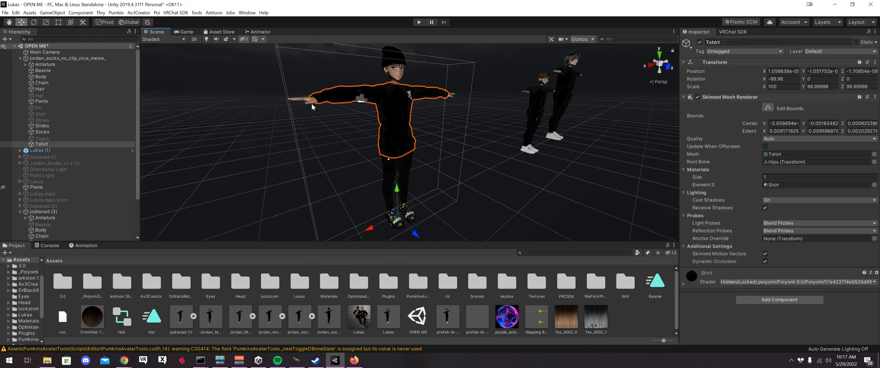
pyautogui.click(41, 132)
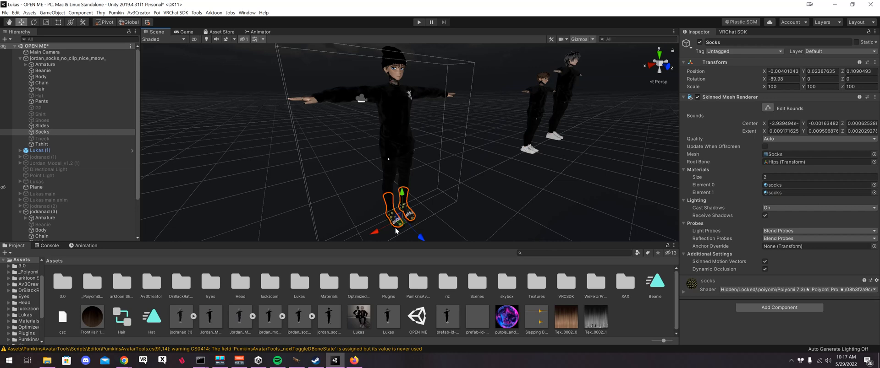
pyautogui.click(42, 126)
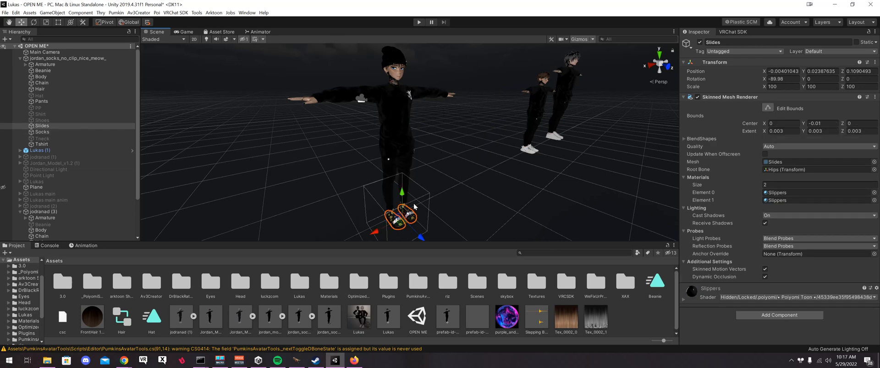
pyautogui.moveTo(382, 193)
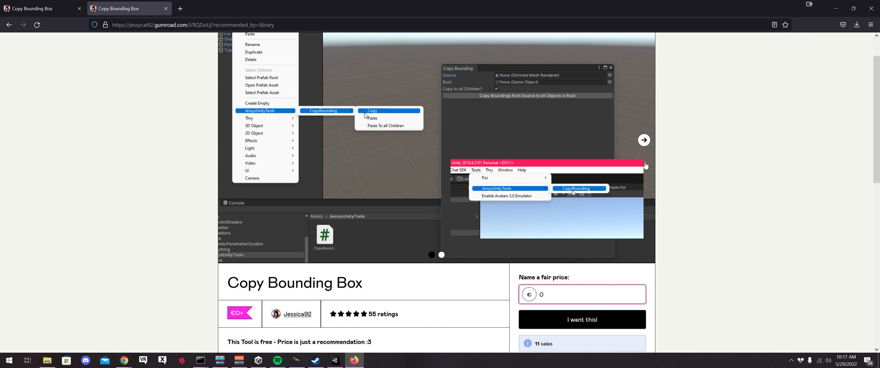
pyautogui.moveTo(811, 33)
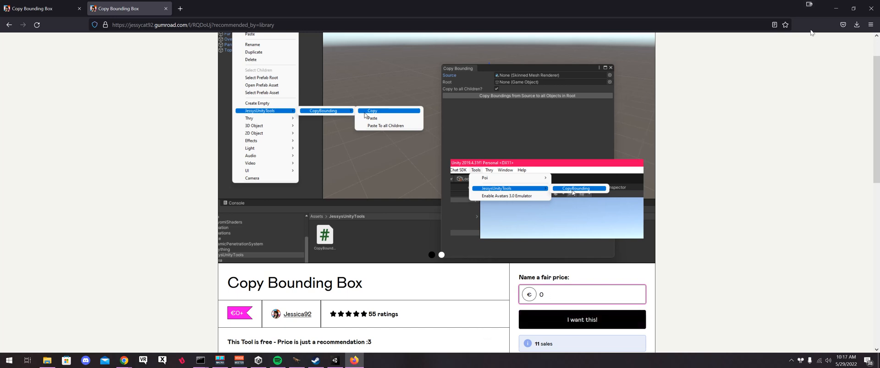
pyautogui.moveTo(839, 9)
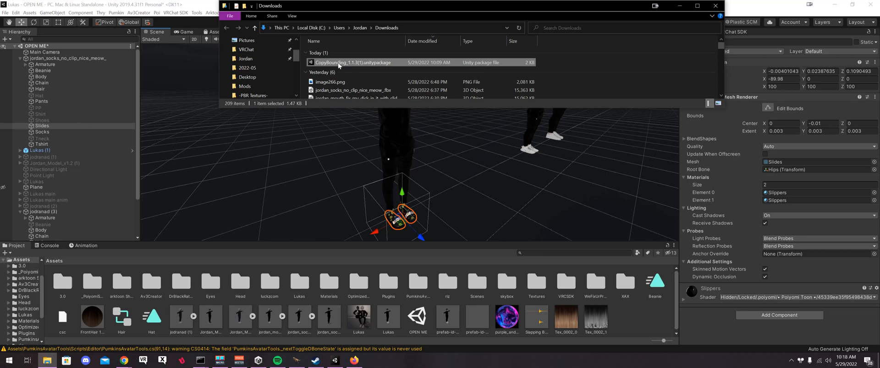
# Import the downloaded CopyBounding unitypackage into the project, adding the JessysUnityTools folder
pyautogui.doubleClick(352, 61)
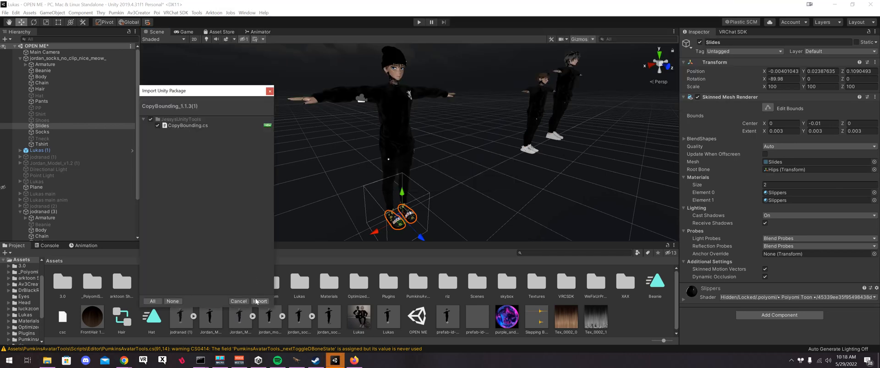
pyautogui.click(260, 301)
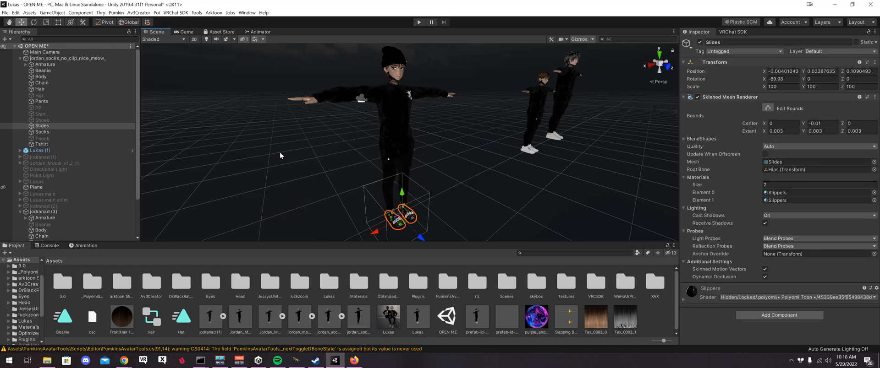
# Bring up the CopyBounding window from Tools > JessysUnityTools
pyautogui.click(197, 12)
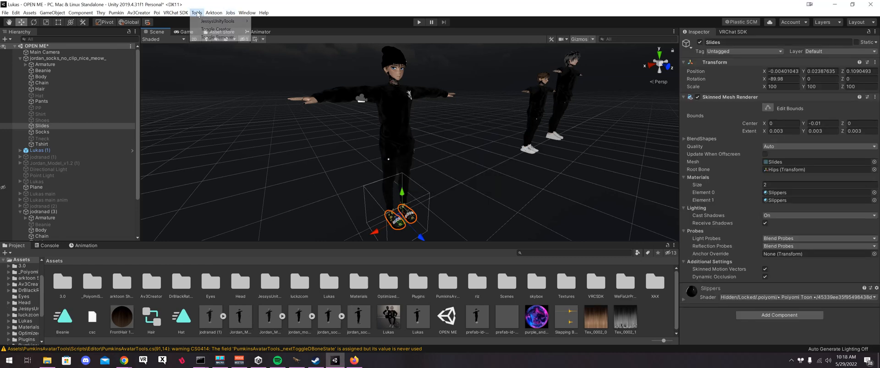
pyautogui.moveTo(222, 30)
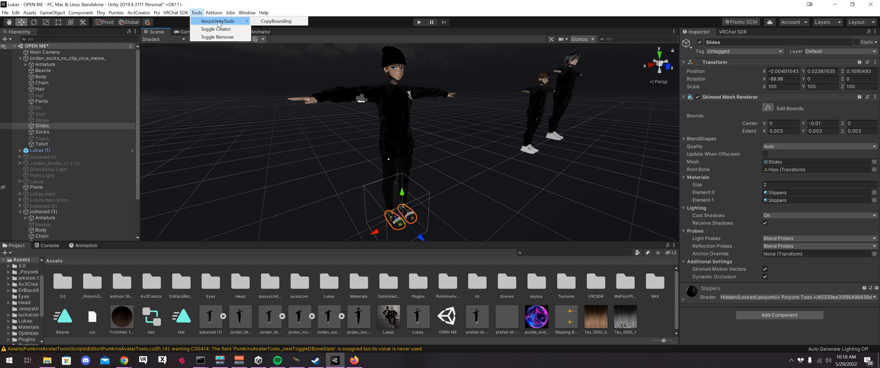
pyautogui.moveTo(216, 29)
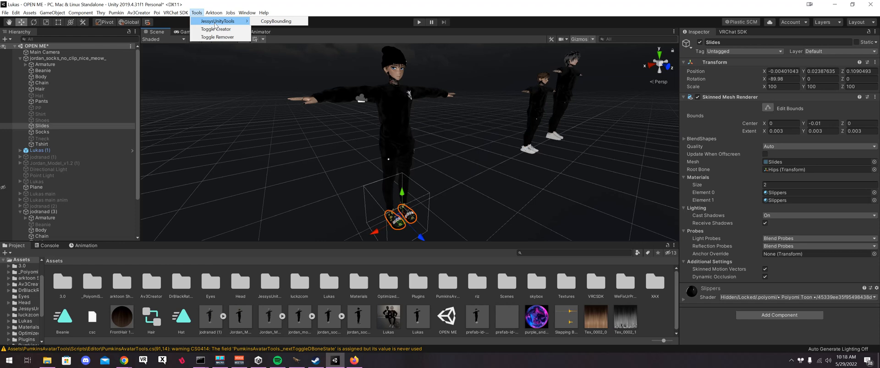
pyautogui.click(276, 21)
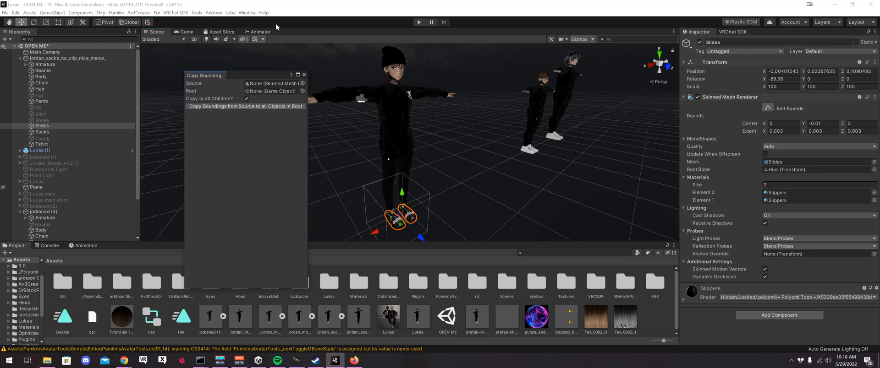
# Copy the Body mesh's bounds to all meshes under jordan_socks_no_clip_nice_meow_ and close the tool
pyautogui.click(41, 76)
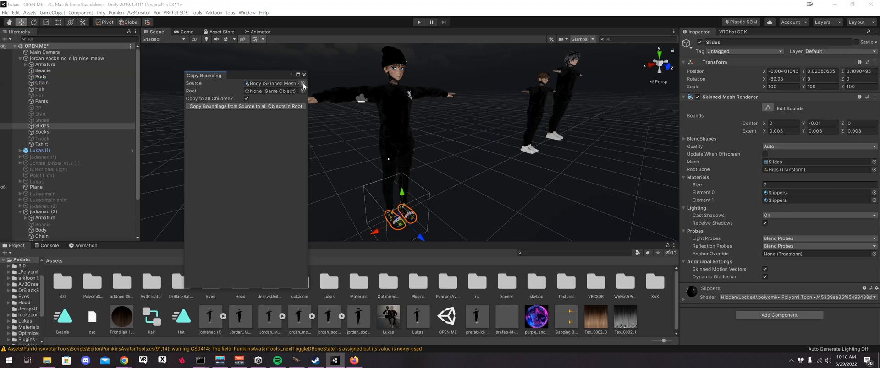
pyautogui.click(303, 84)
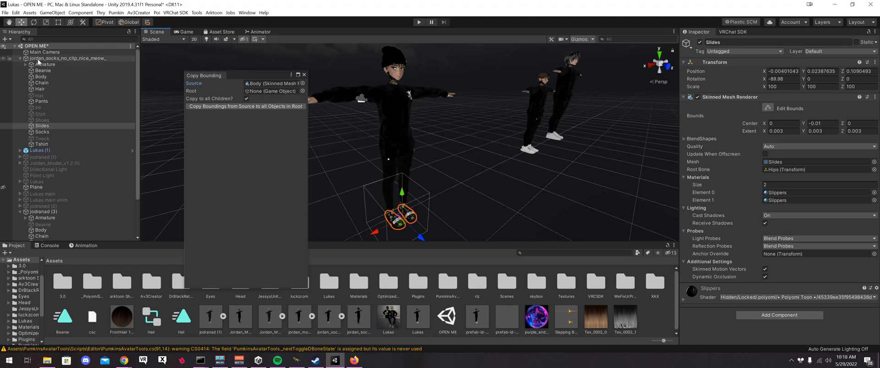
pyautogui.click(68, 58)
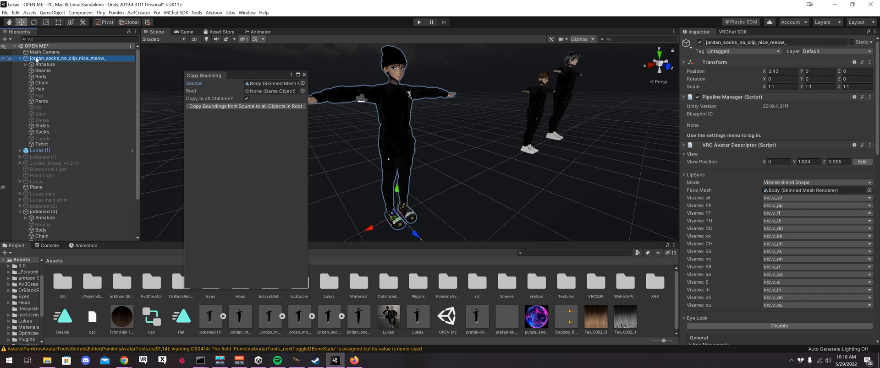
pyautogui.click(273, 92)
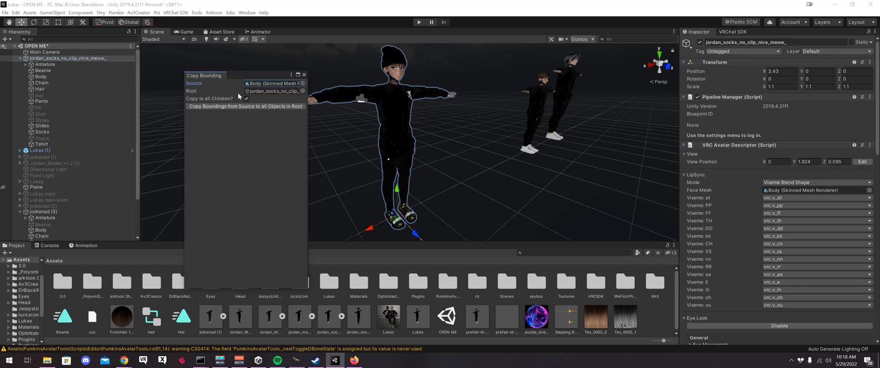
pyautogui.moveTo(236, 102)
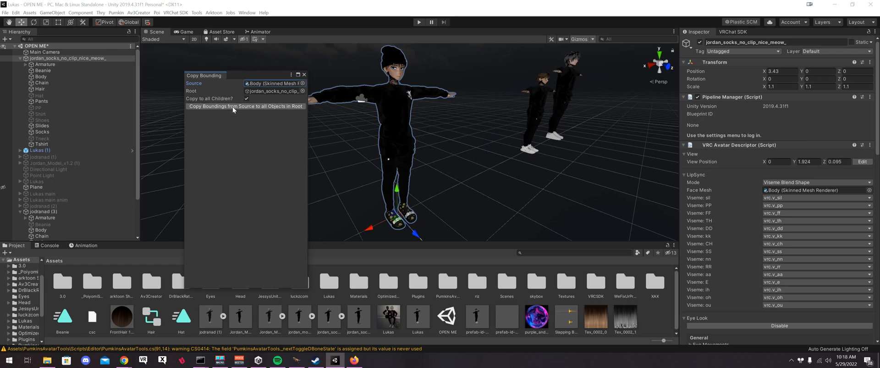
pyautogui.click(245, 106)
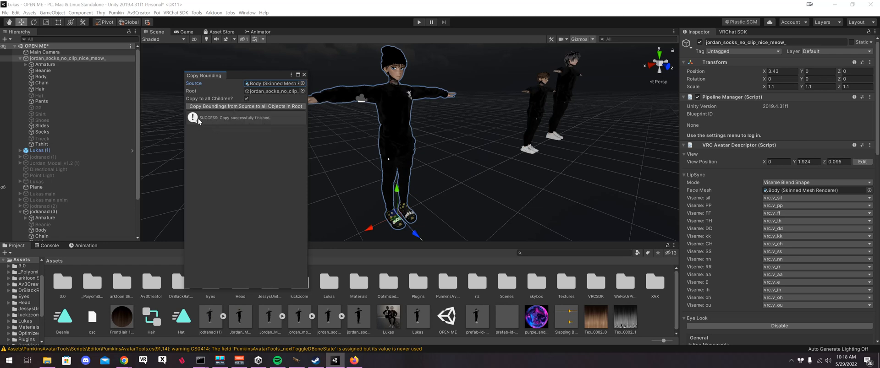
pyautogui.click(304, 74)
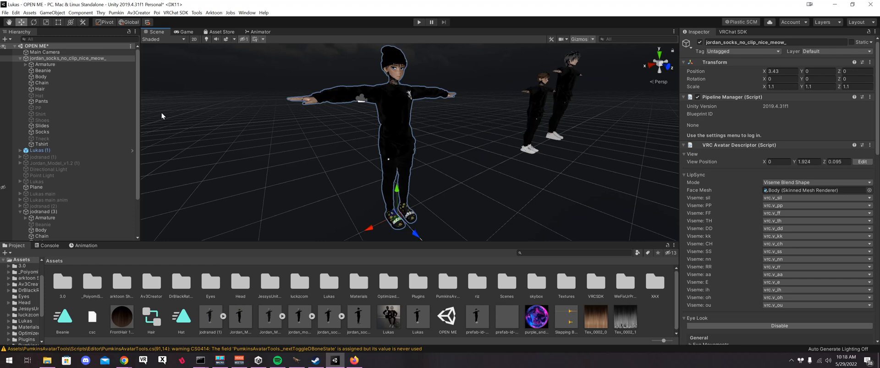
pyautogui.moveTo(281, 188)
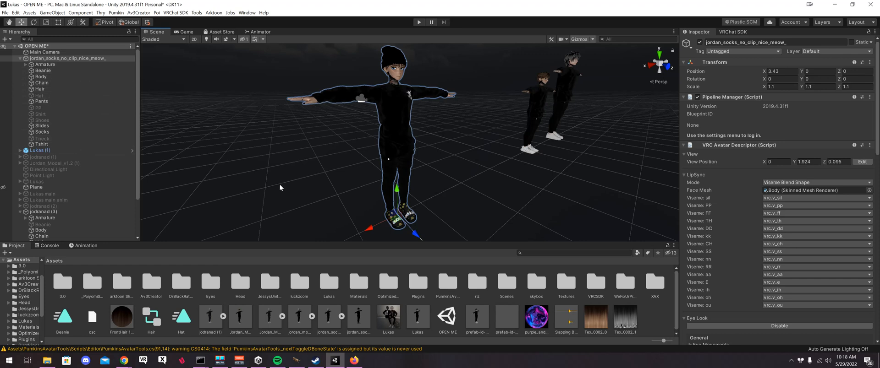
pyautogui.click(41, 125)
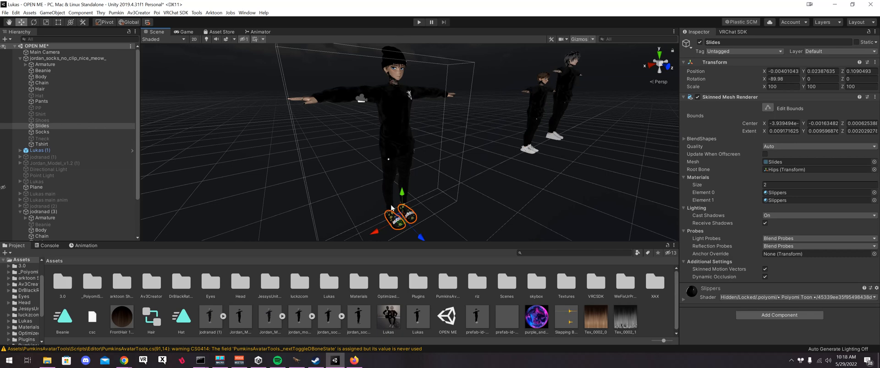
pyautogui.moveTo(437, 210)
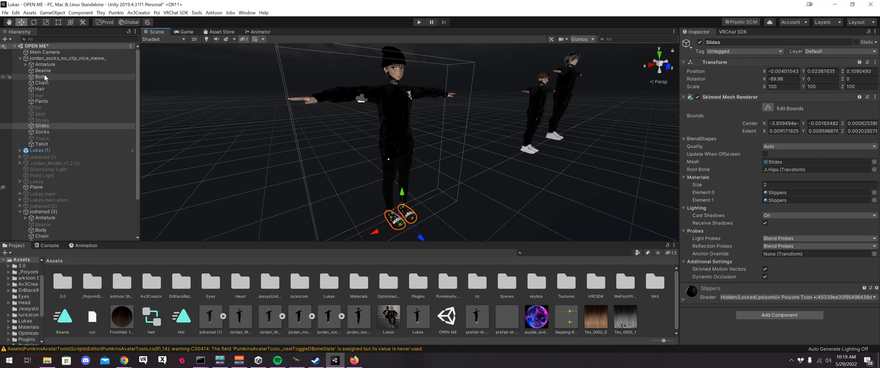
pyautogui.click(37, 76)
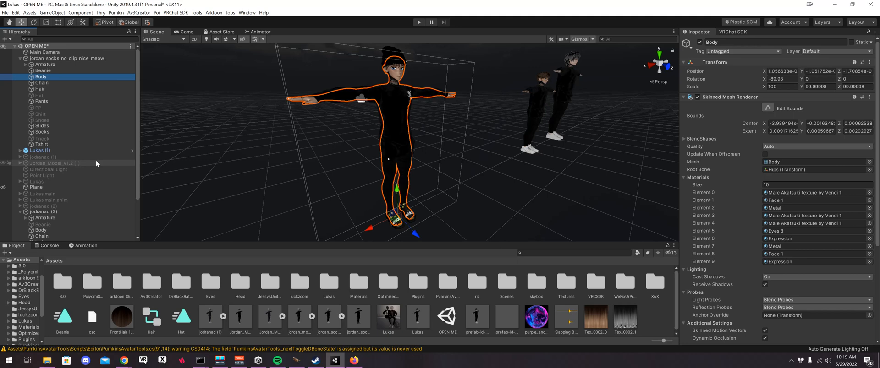
pyautogui.moveTo(172, 89)
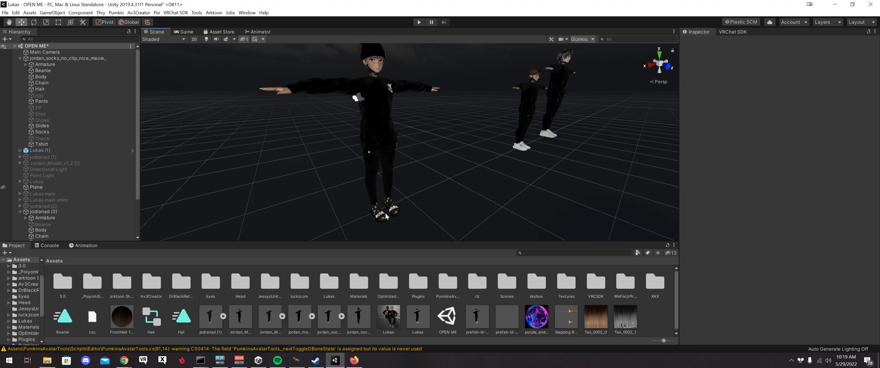
pyautogui.moveTo(383, 198)
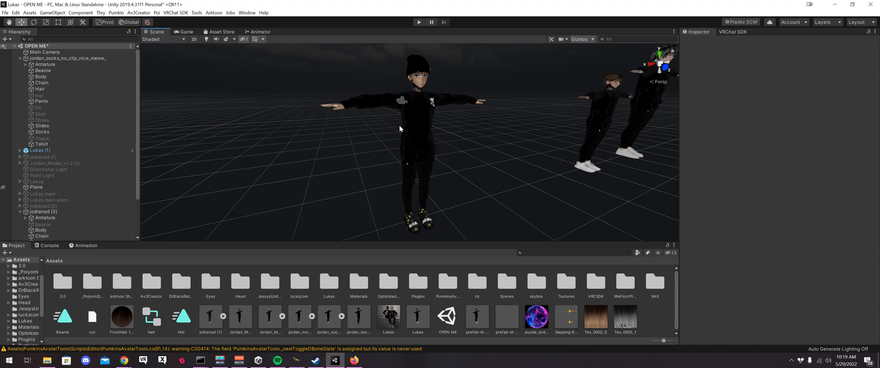
pyautogui.moveTo(407, 141)
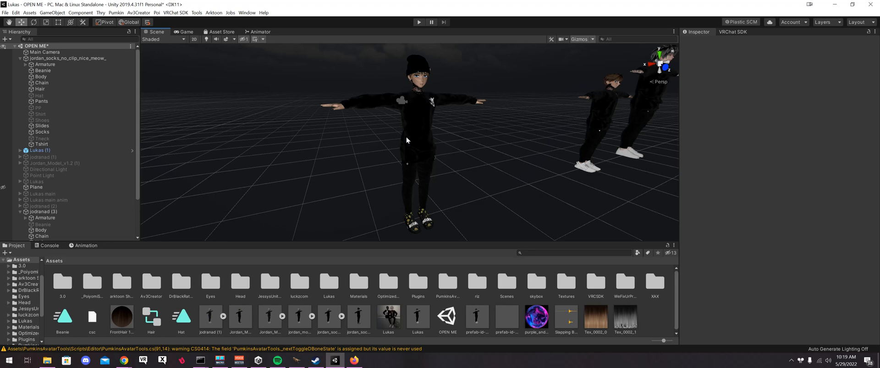
pyautogui.moveTo(401, 131)
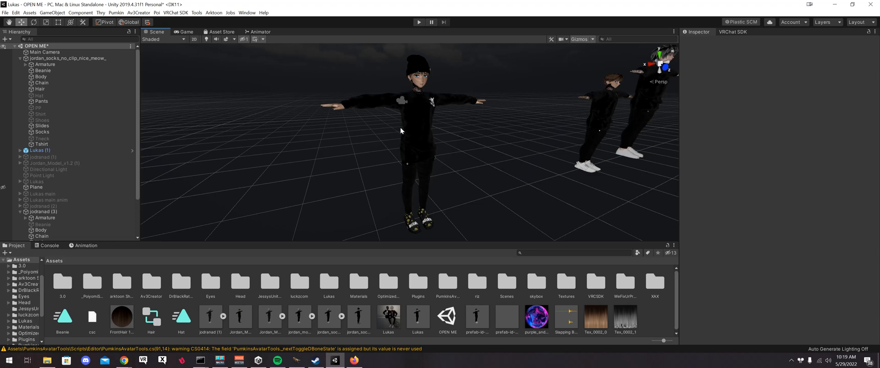
pyautogui.moveTo(406, 98)
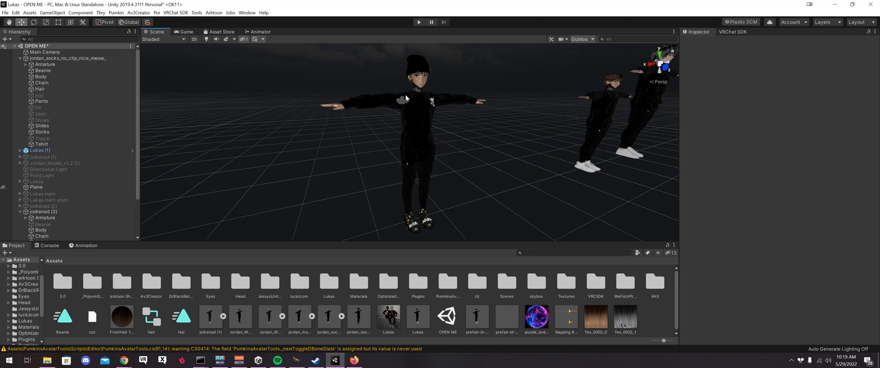